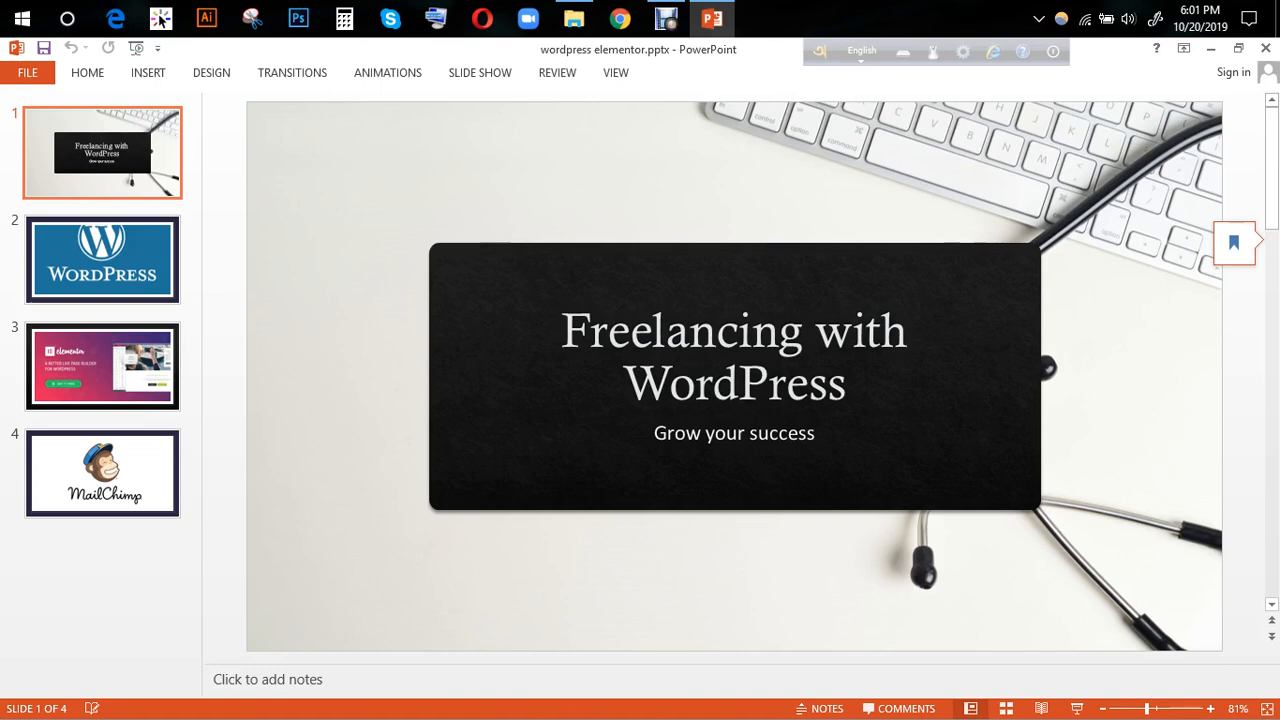
Page through the WordPress, MailChimp, title and Elementor slides, ending on the MailChimp slide.
{"action": "left_click", "coordinate": [102, 260]}
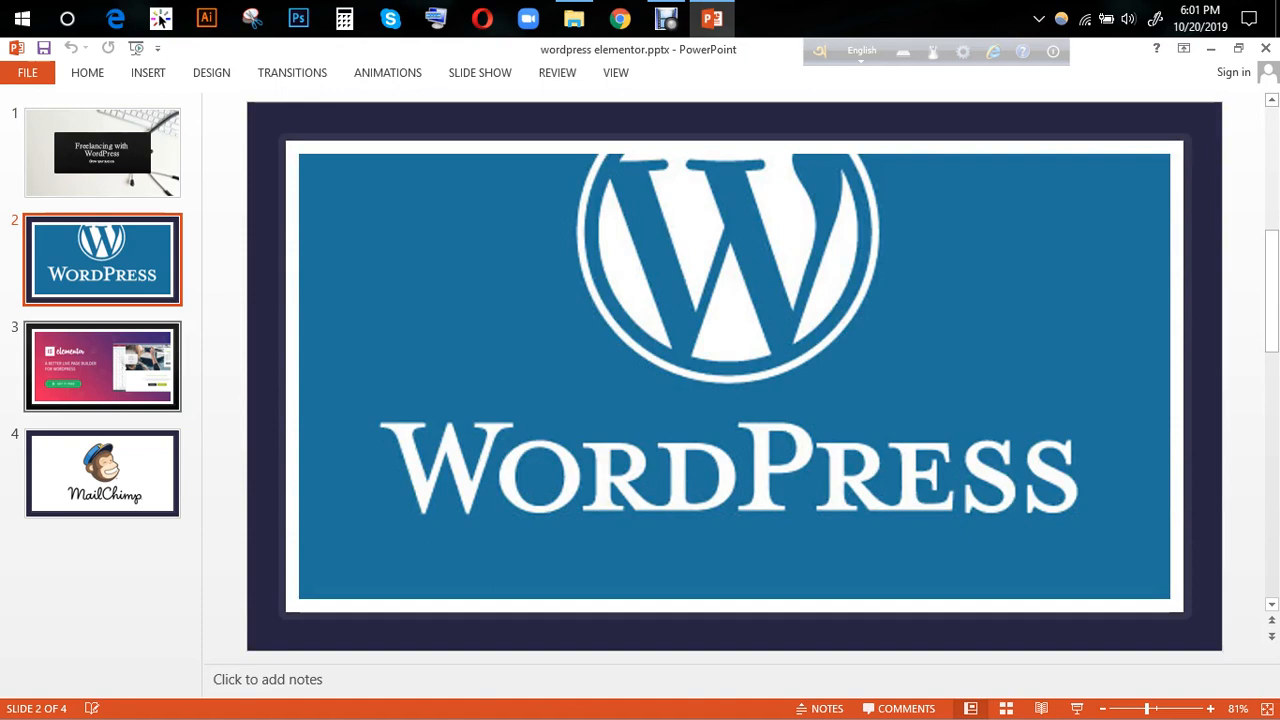
{"action": "left_click", "coordinate": [102, 472]}
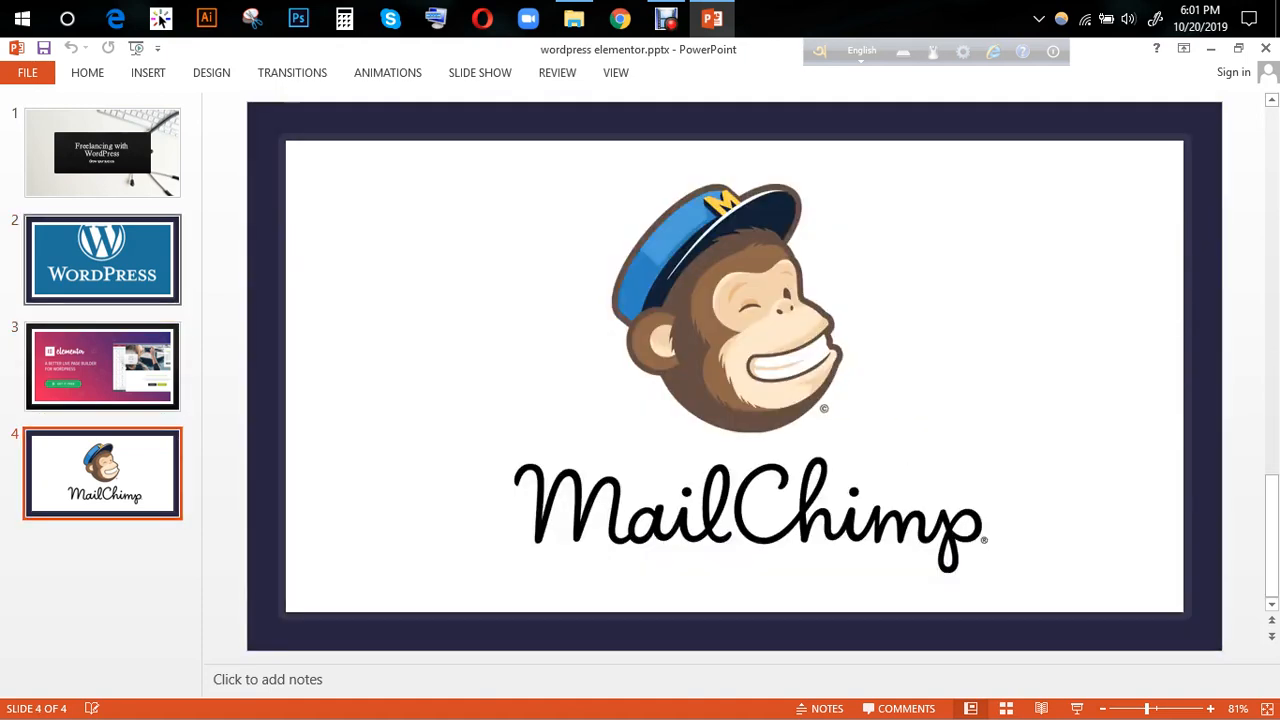
{"action": "left_click", "coordinate": [102, 152]}
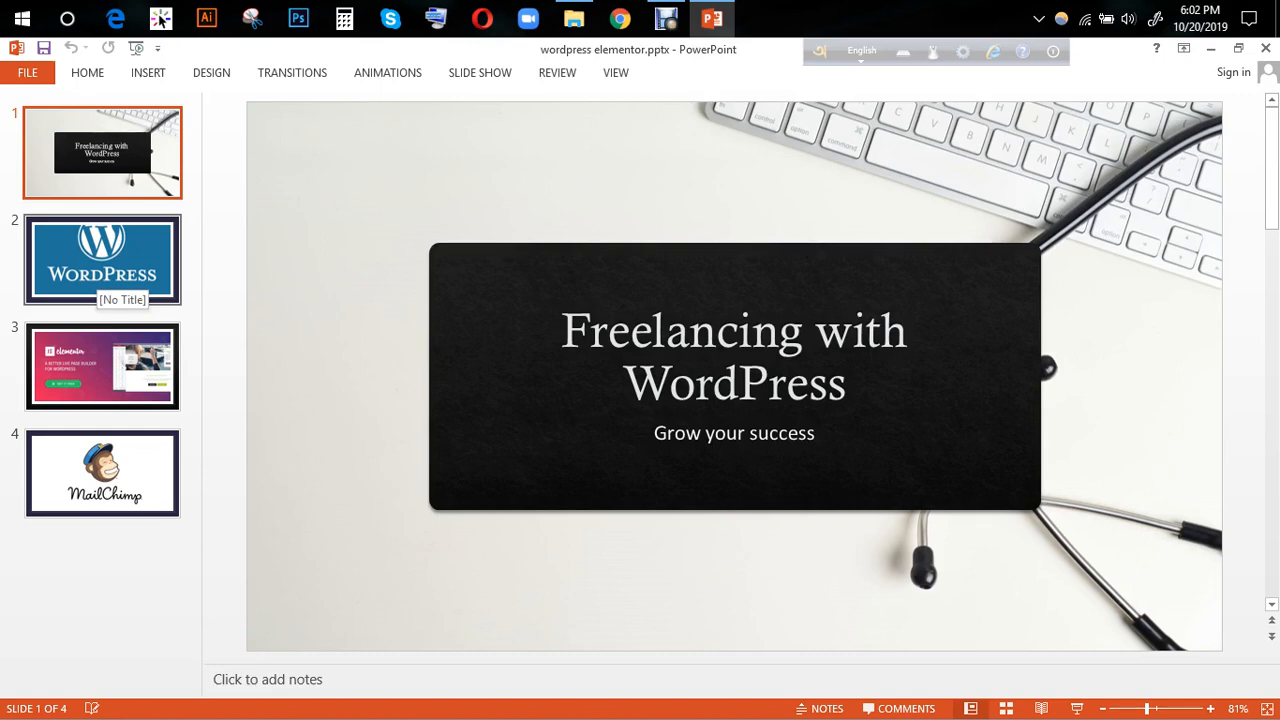
{"action": "left_click", "coordinate": [102, 366]}
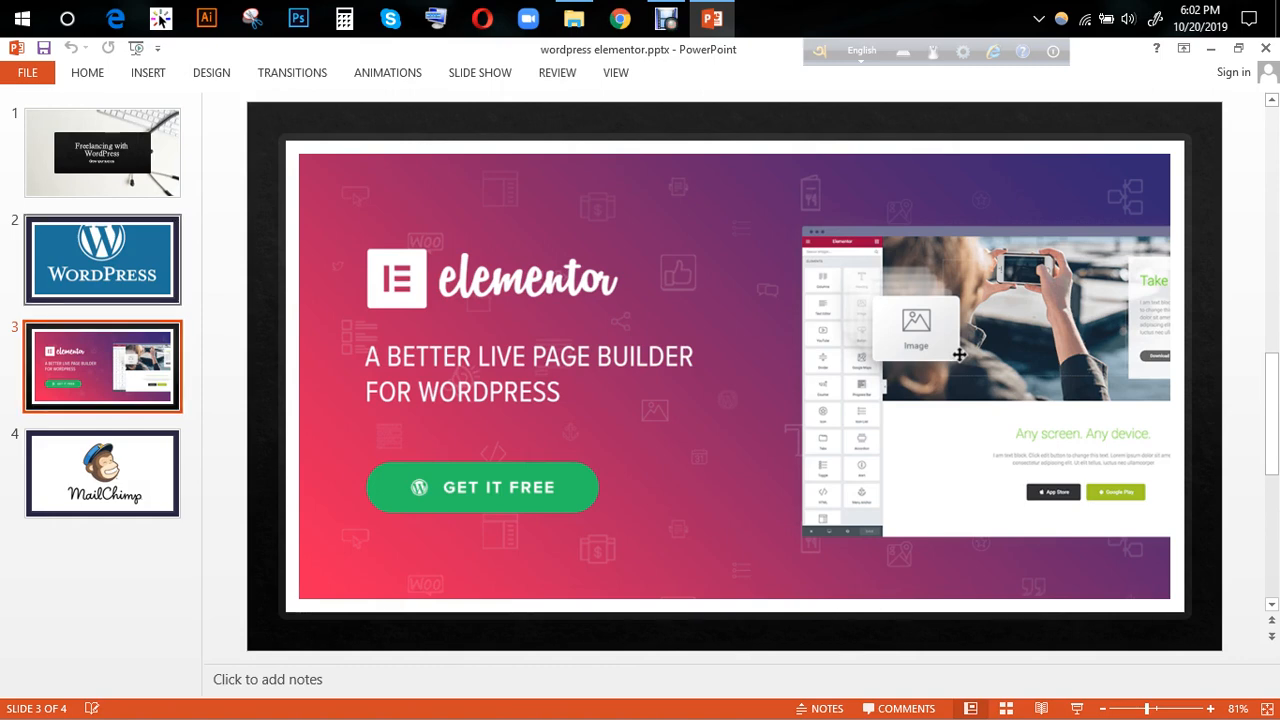
{"action": "left_click", "coordinate": [102, 260]}
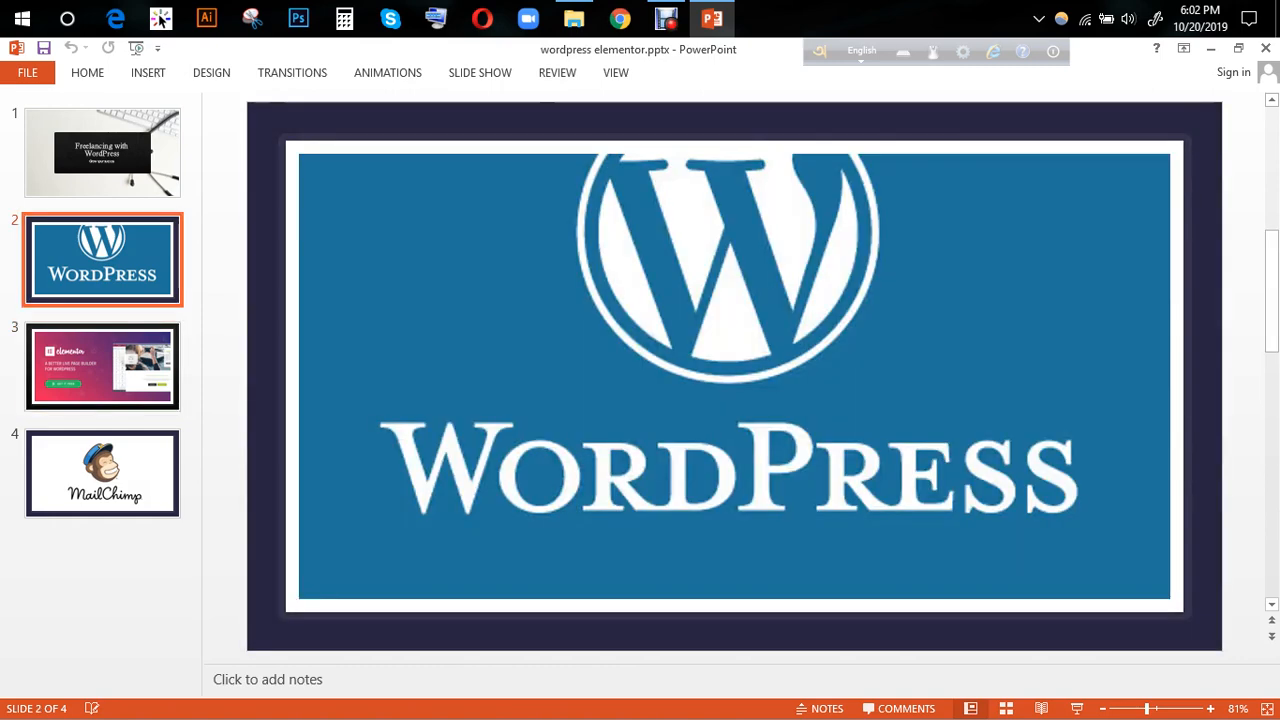
{"action": "left_click", "coordinate": [102, 368]}
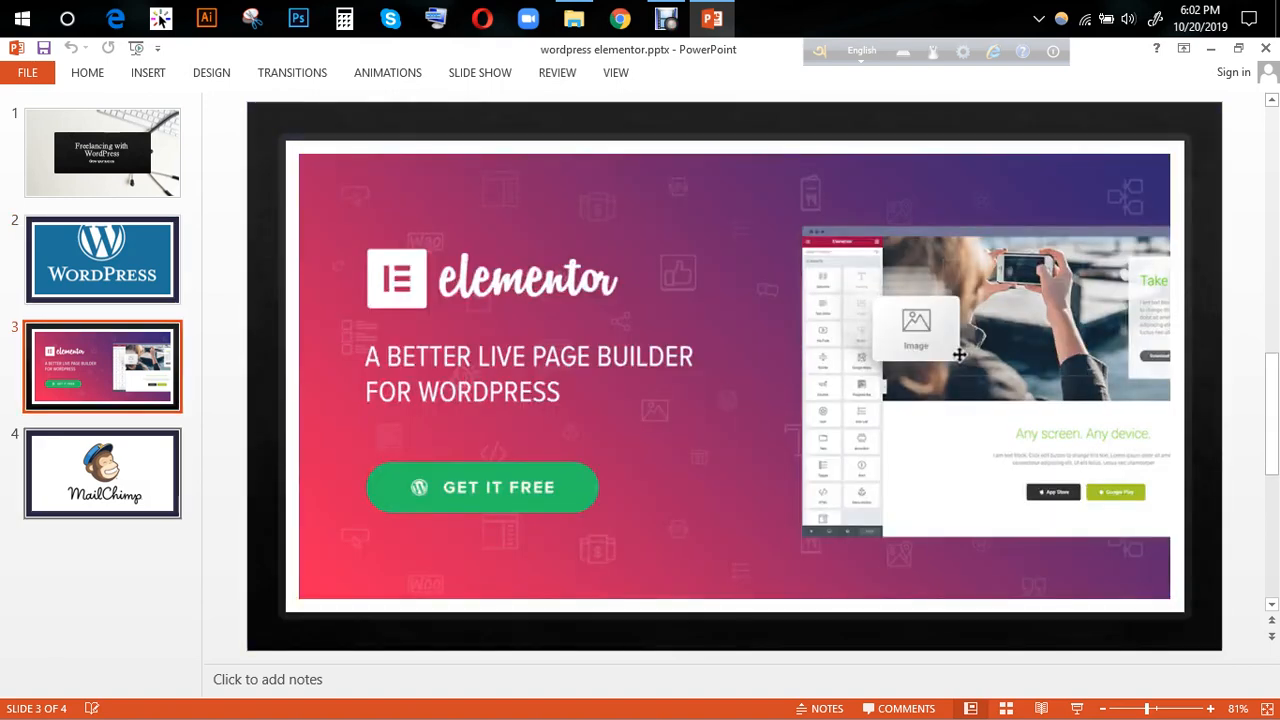
{"action": "left_click", "coordinate": [102, 472]}
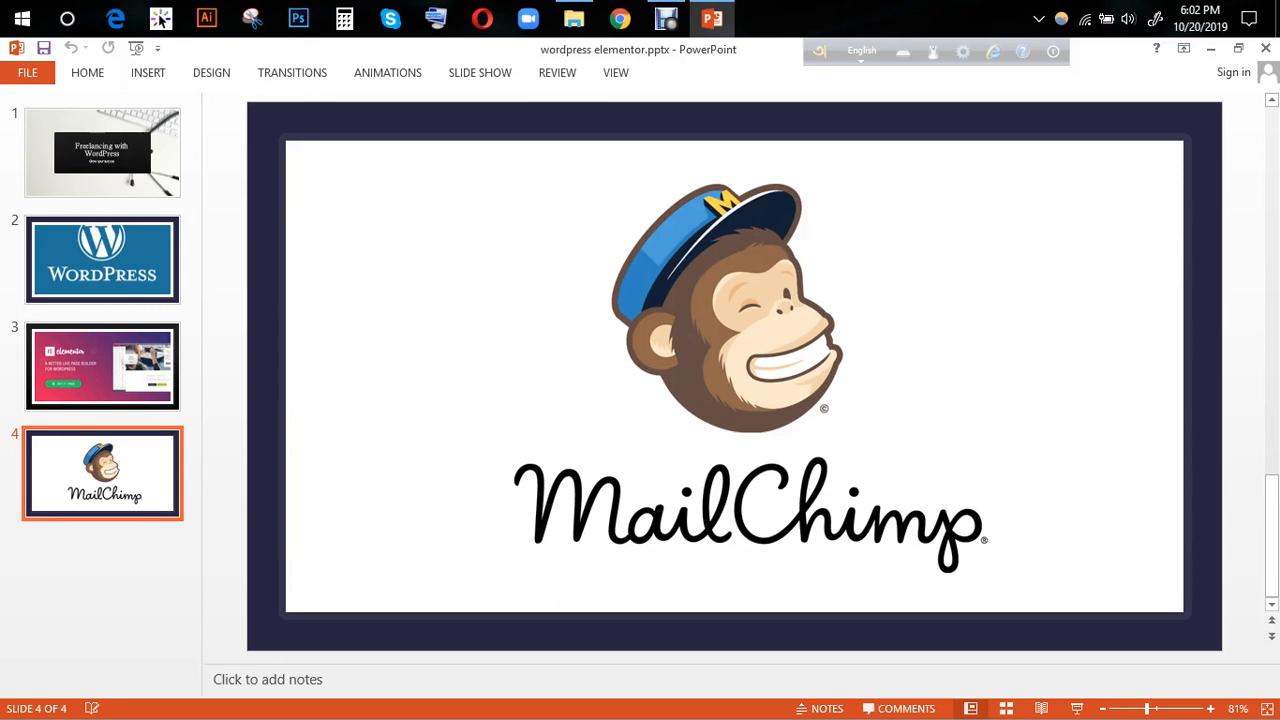
Step back through the WordPress logo slide to the Elementor page builder slide.
{"action": "left_click", "coordinate": [102, 260]}
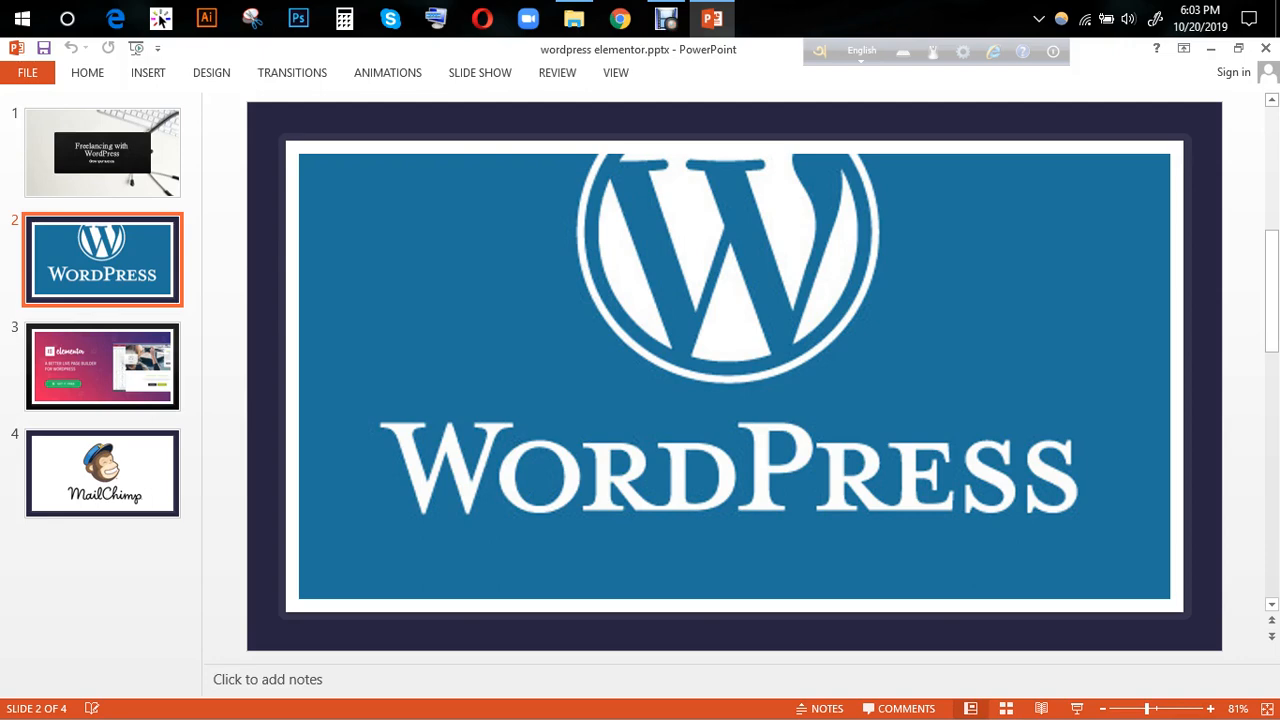
{"action": "left_click", "coordinate": [102, 368]}
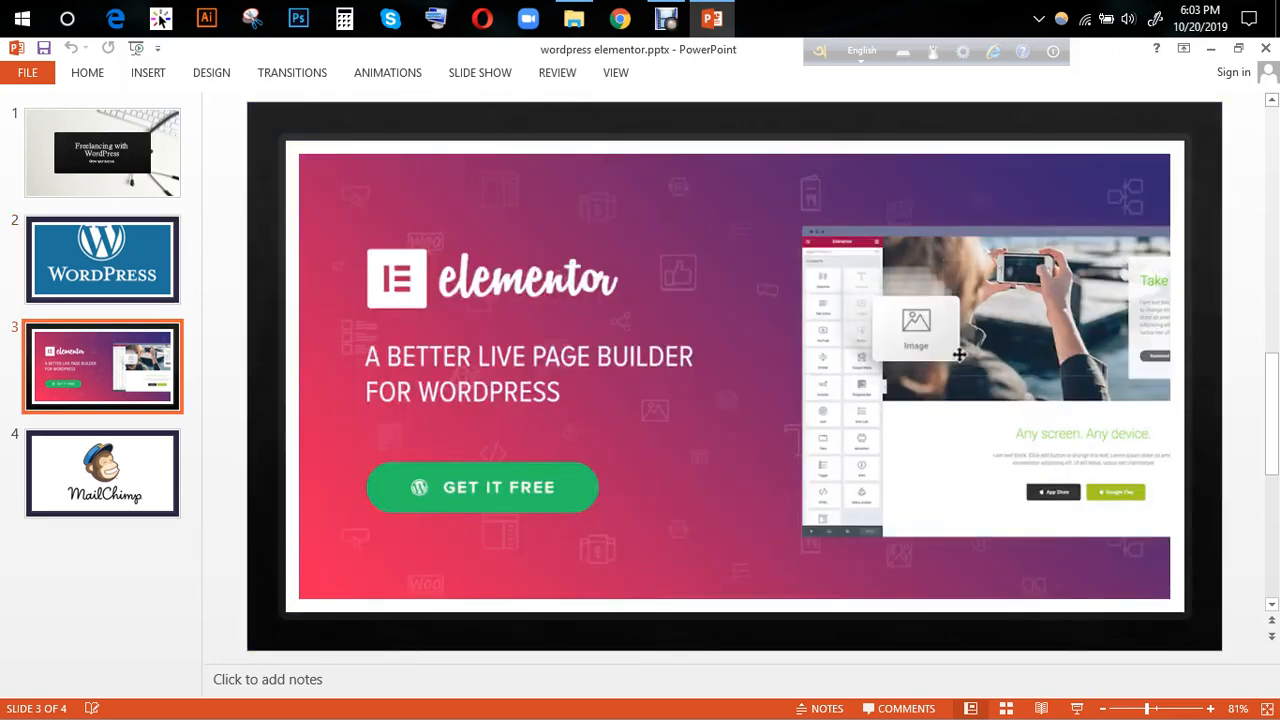